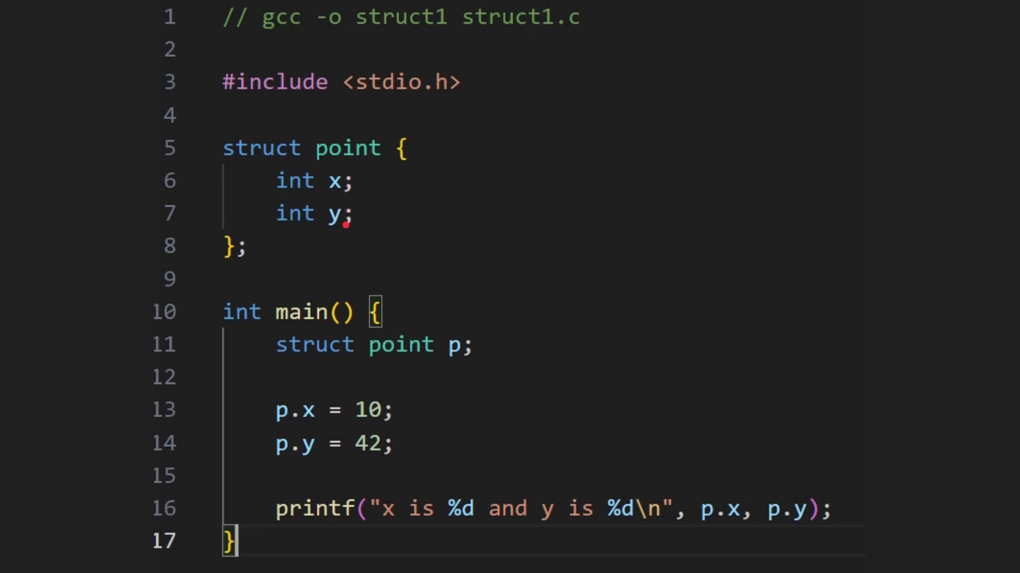
mouse_move(301, 172)
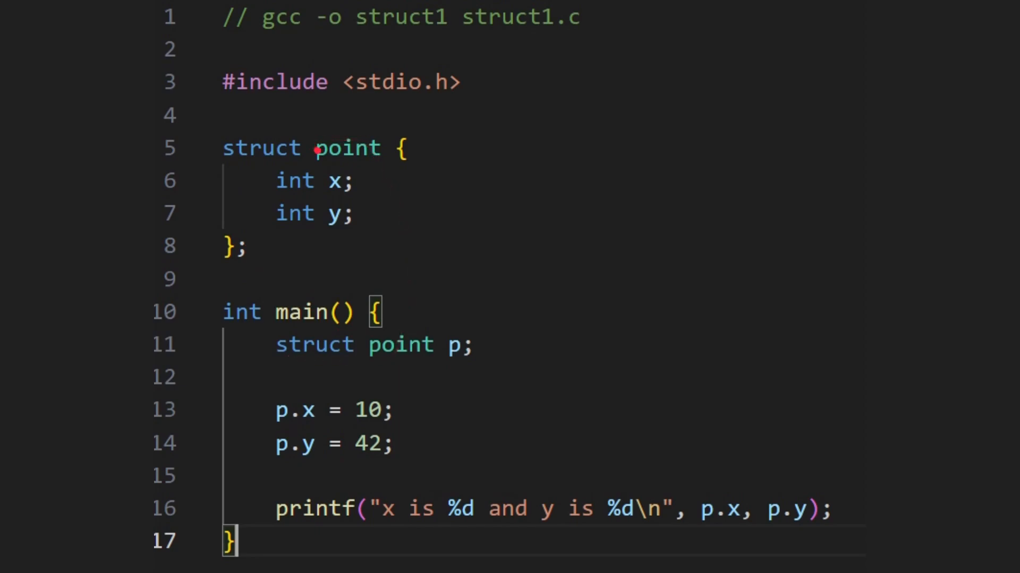
- Highlight two code regions in the editor while reviewing the struct program
drag(387, 231, 474, 354)
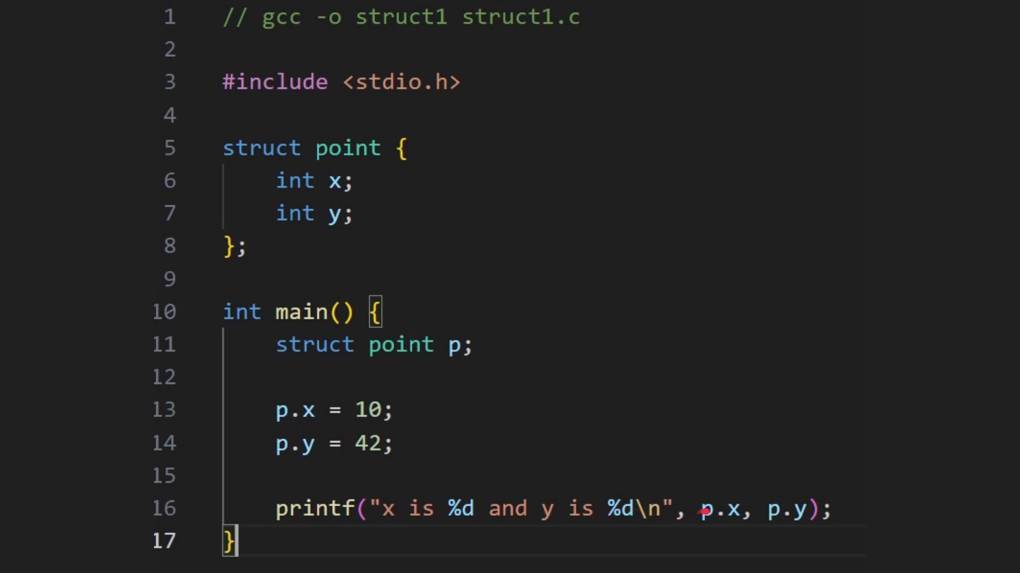
mouse_move(666, 387)
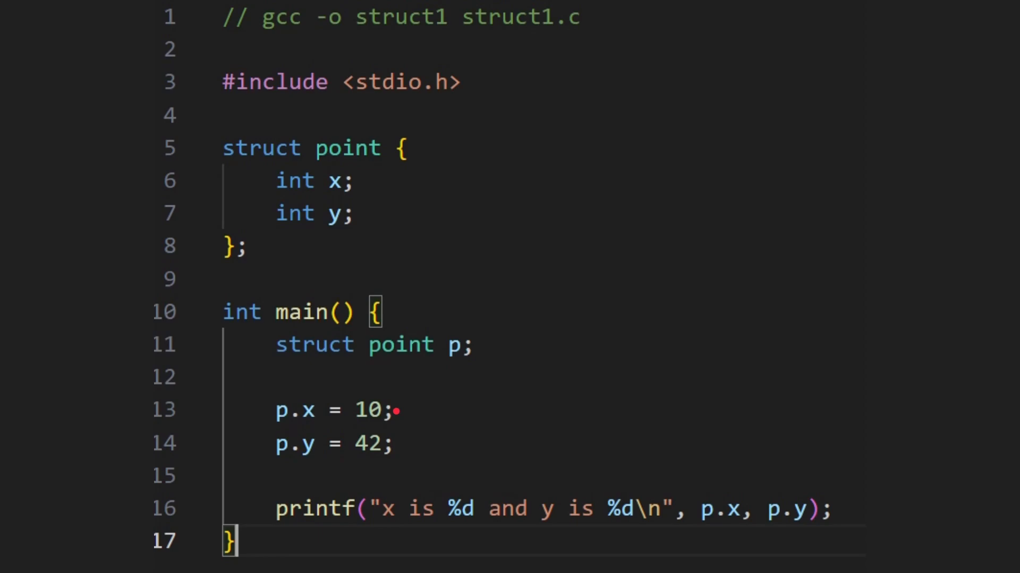
drag(404, 442, 603, 356)
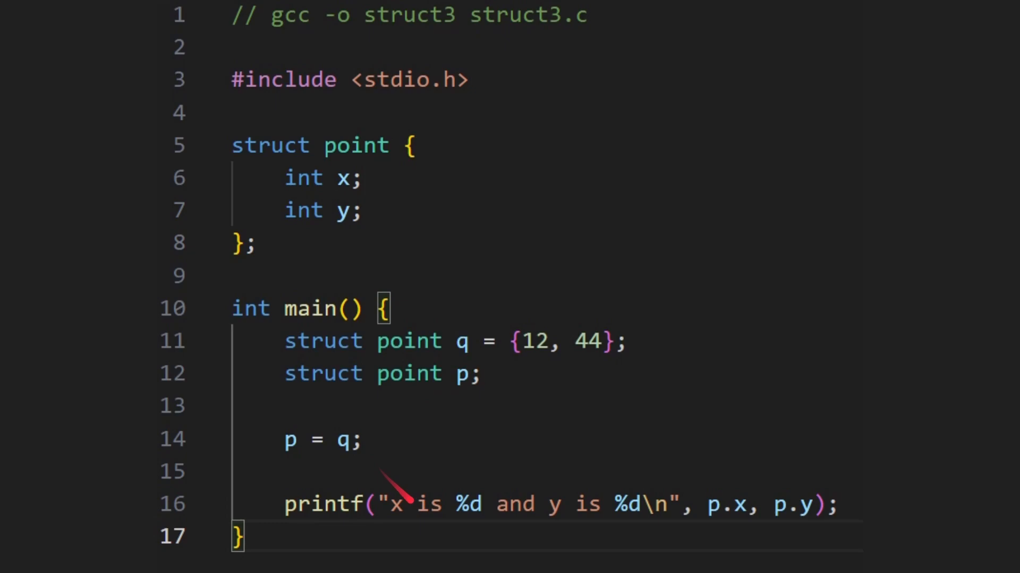
mouse_move(734, 528)
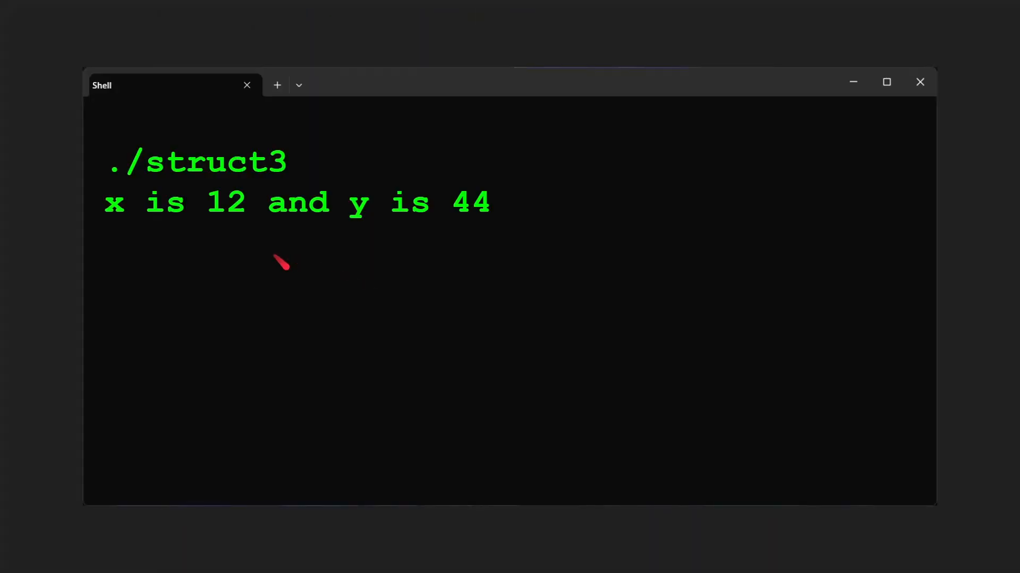
mouse_move(540, 268)
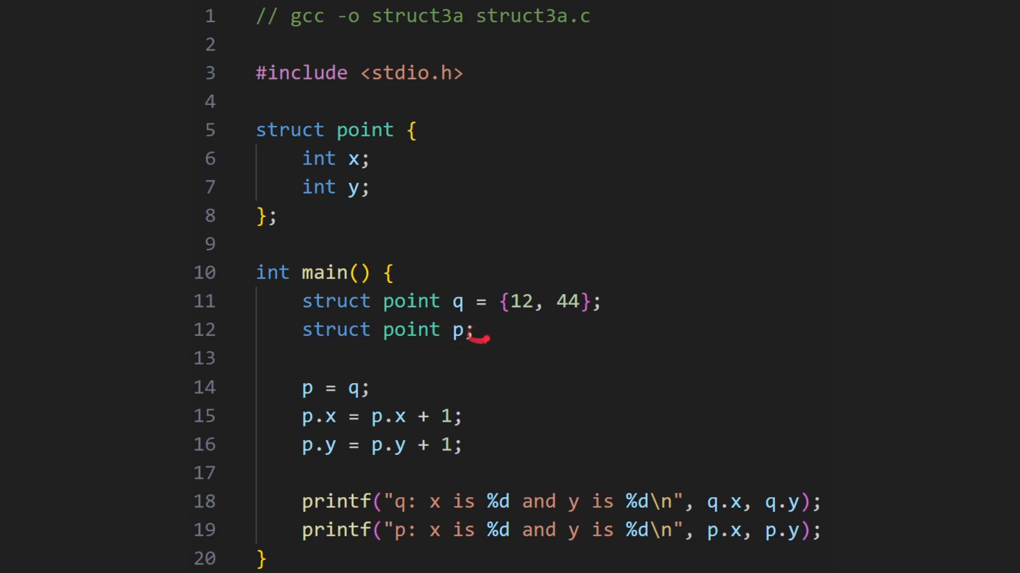
mouse_move(367, 395)
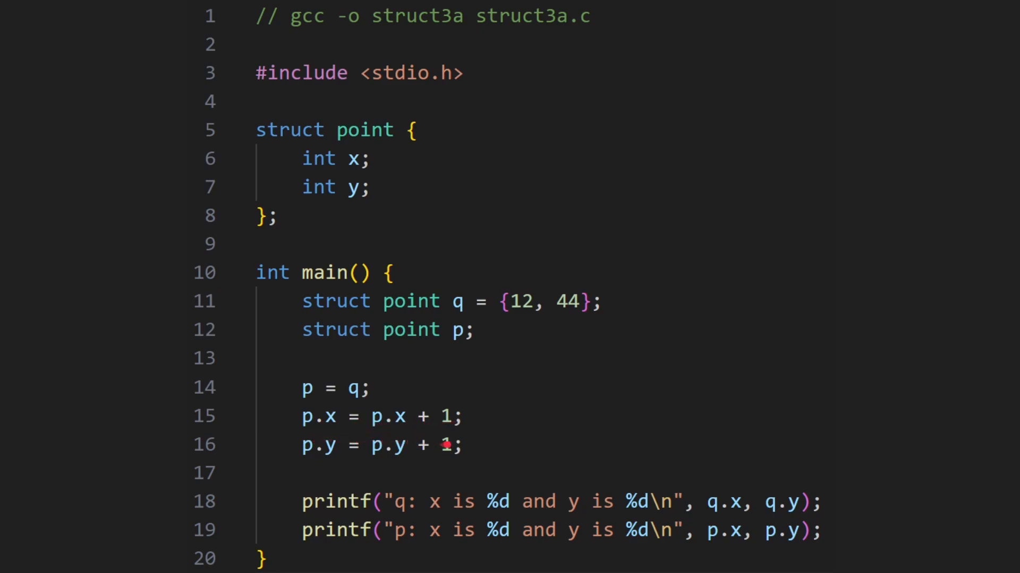
mouse_move(408, 498)
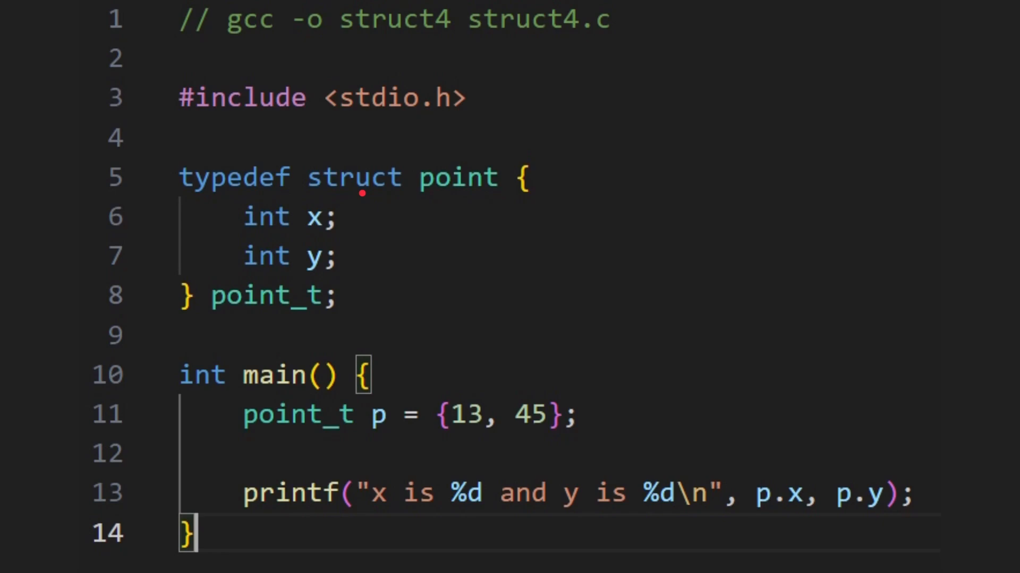
mouse_move(241, 193)
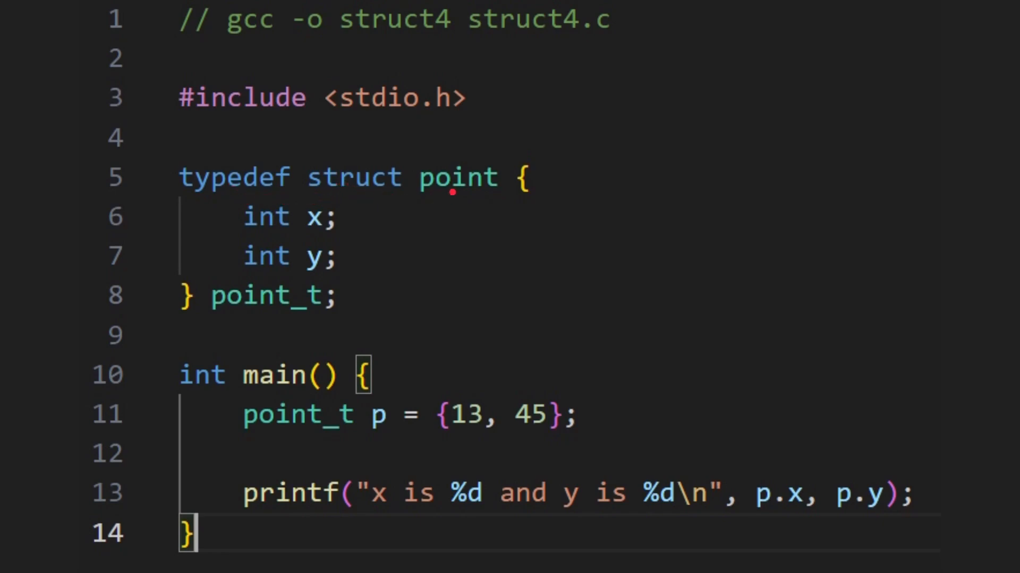
mouse_move(222, 305)
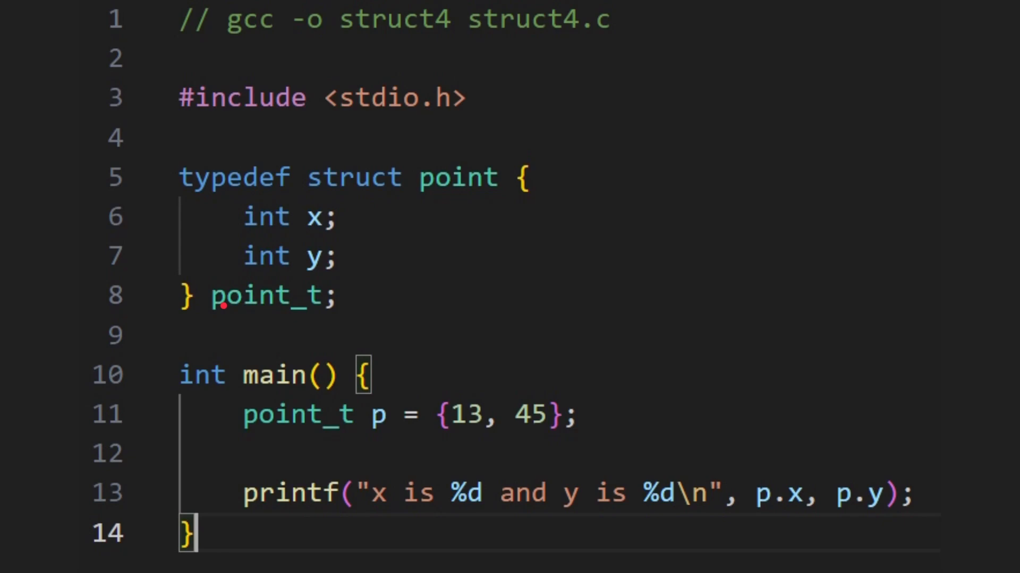
mouse_move(343, 296)
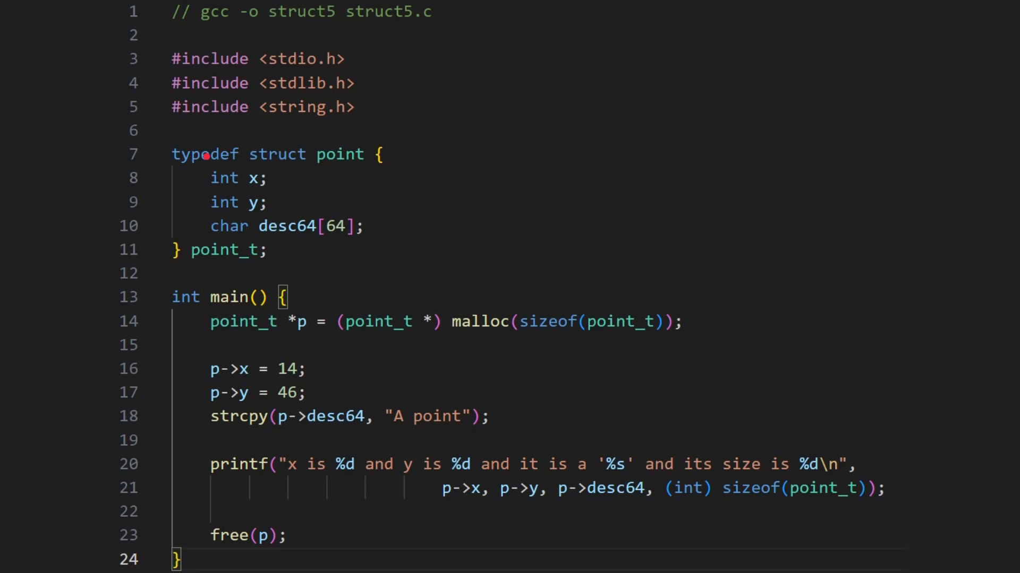
mouse_move(258, 232)
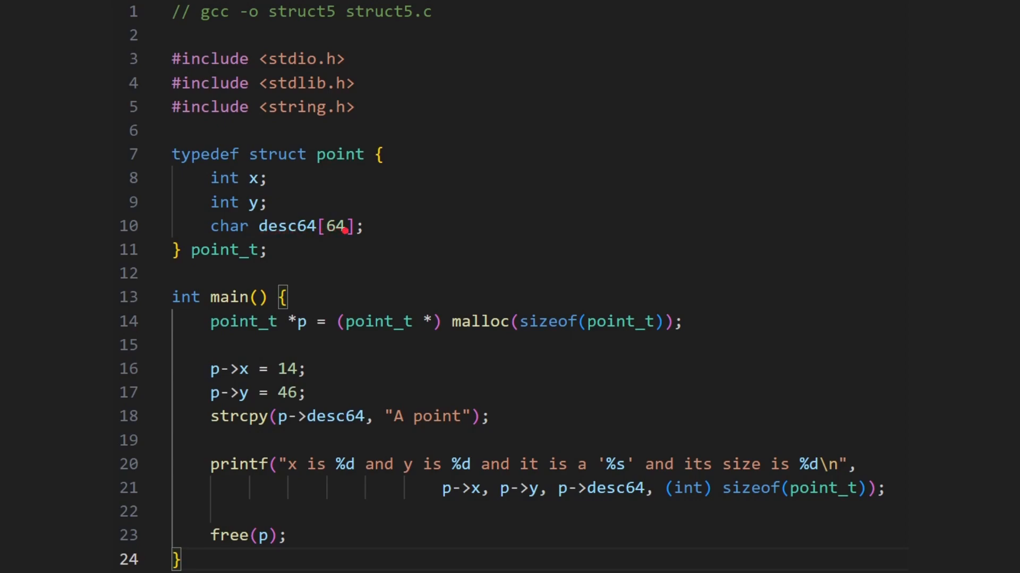
mouse_move(325, 220)
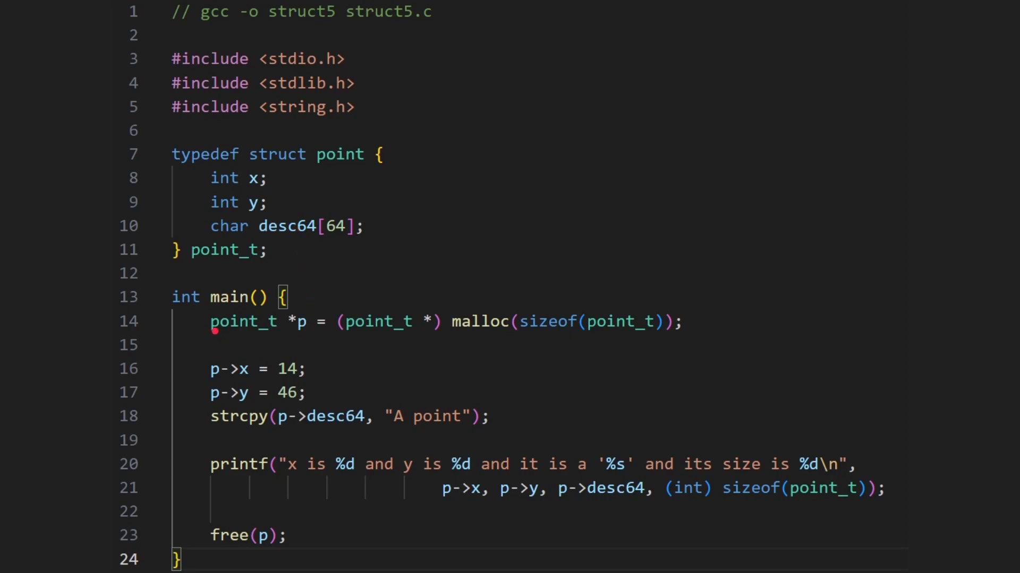
drag(214, 176, 287, 143)
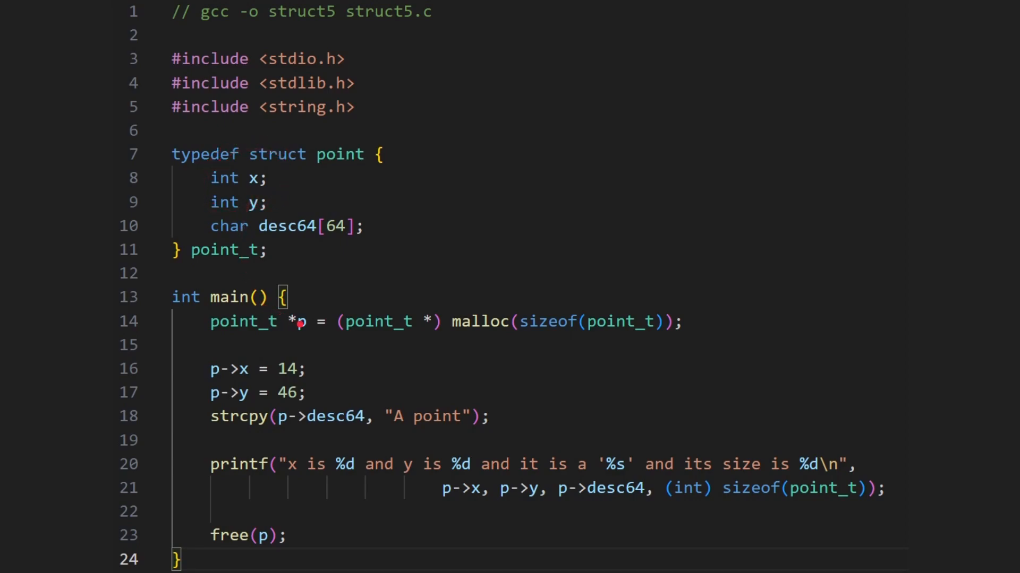
mouse_move(289, 315)
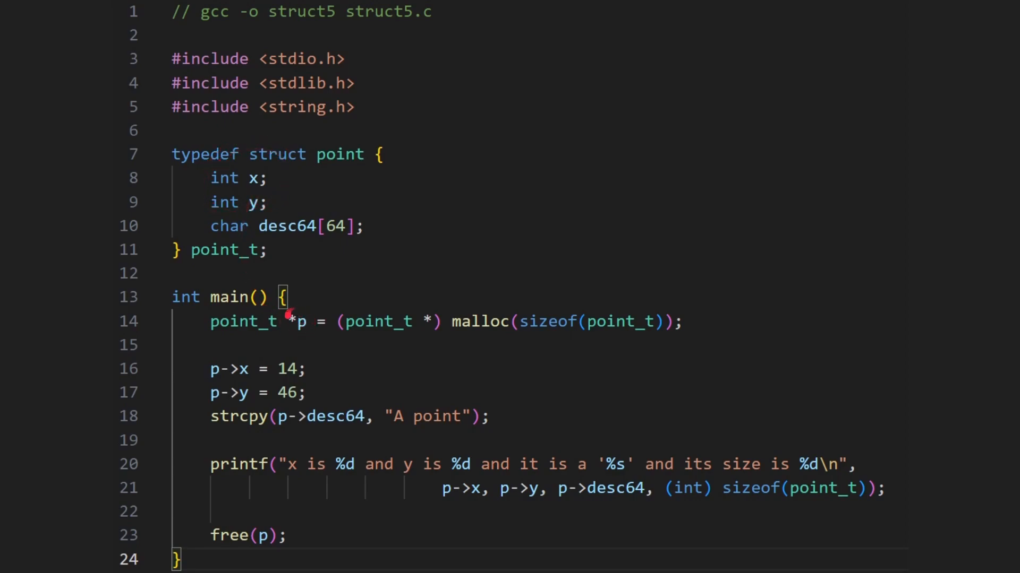
mouse_move(349, 322)
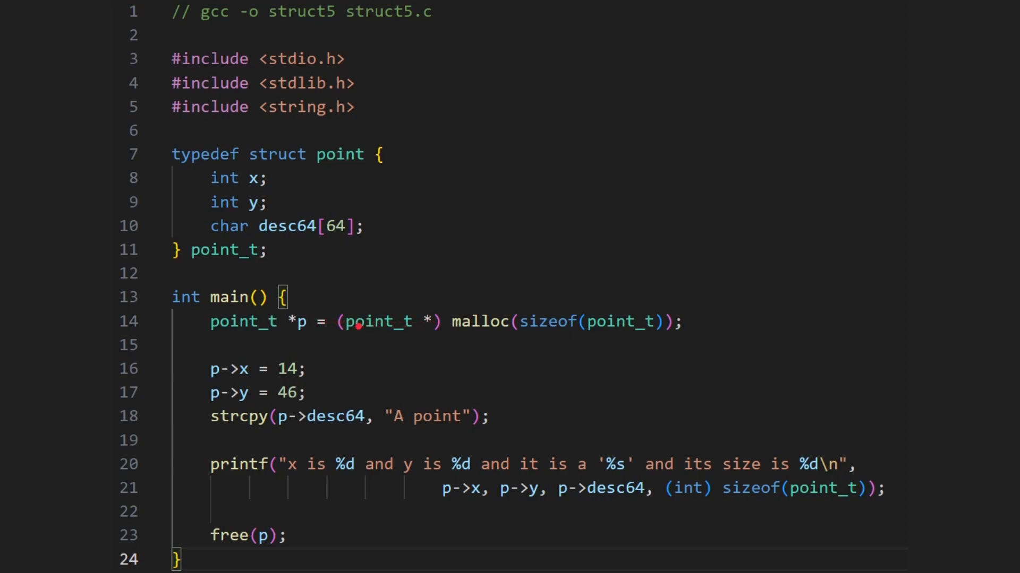
mouse_move(454, 333)
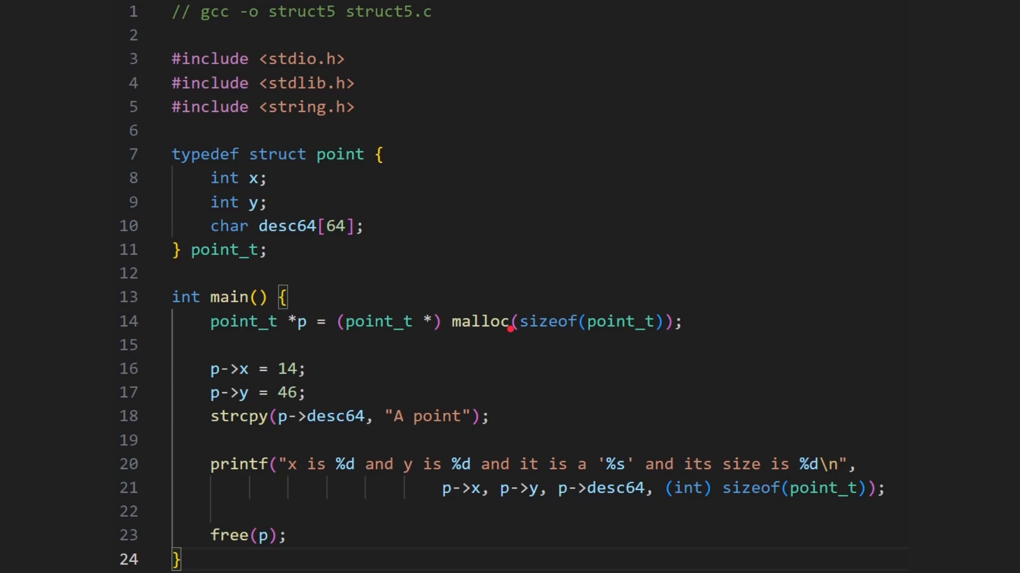
mouse_move(552, 331)
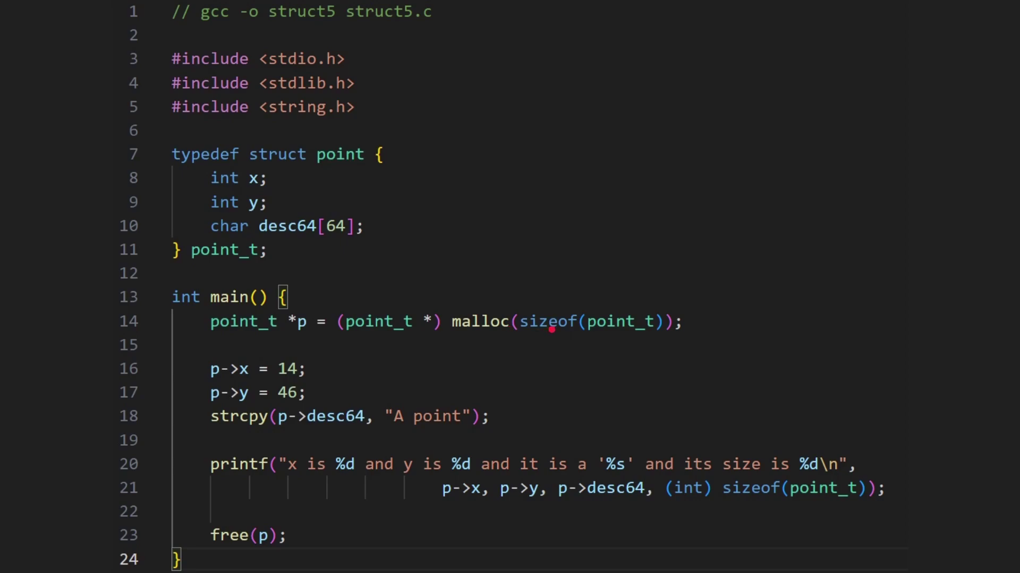
mouse_move(458, 331)
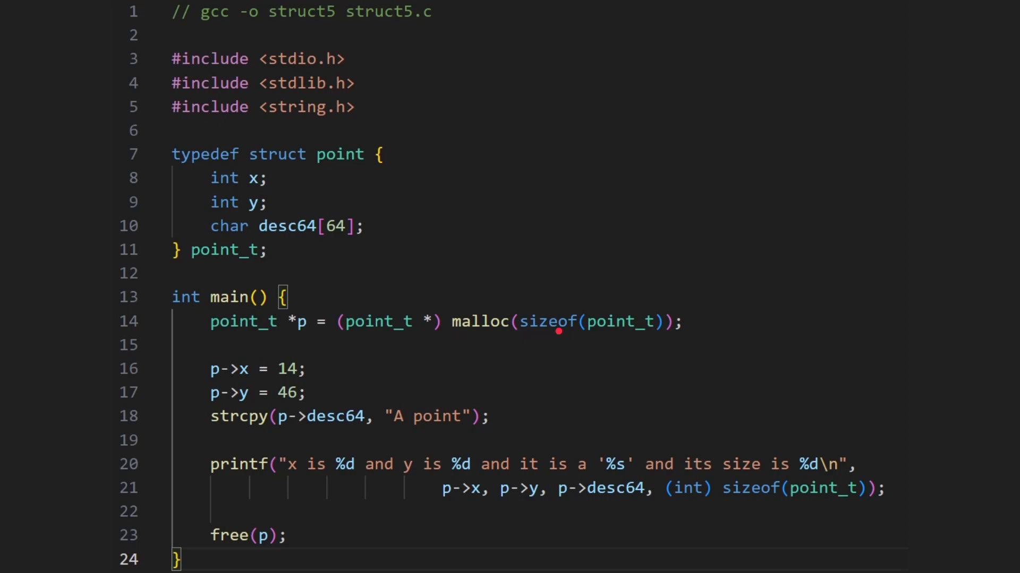
mouse_move(596, 330)
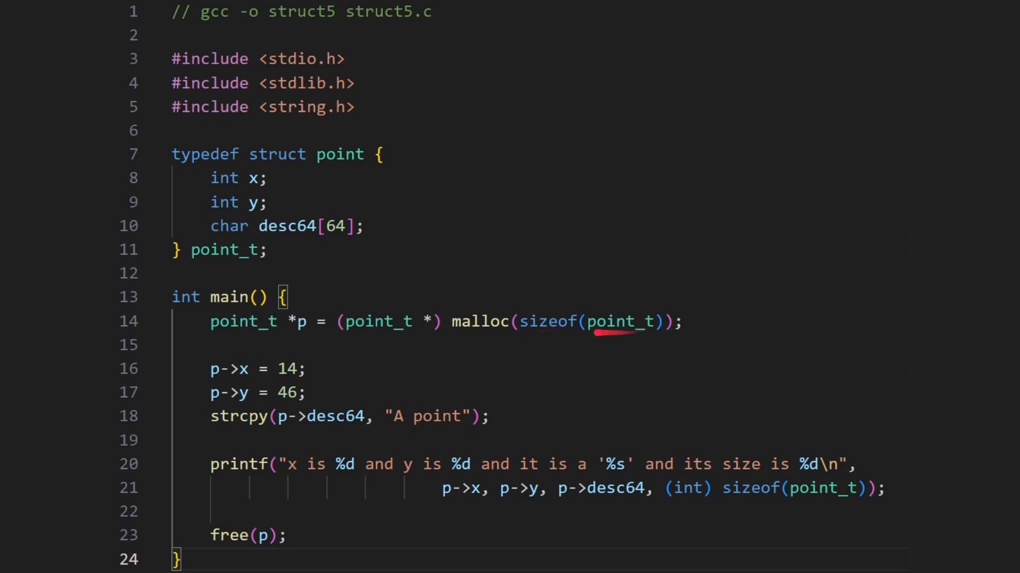
mouse_move(331, 190)
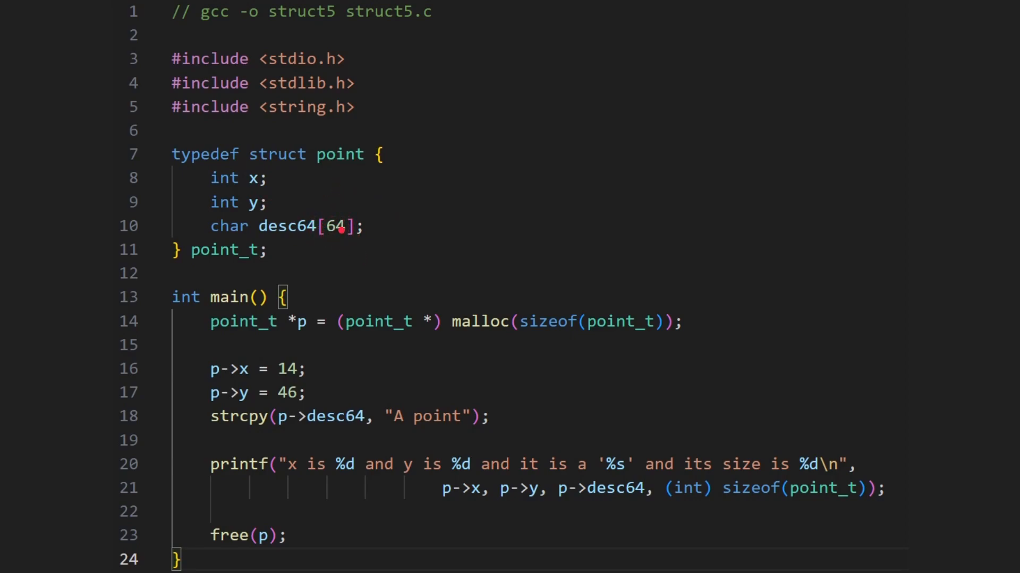
mouse_move(248, 189)
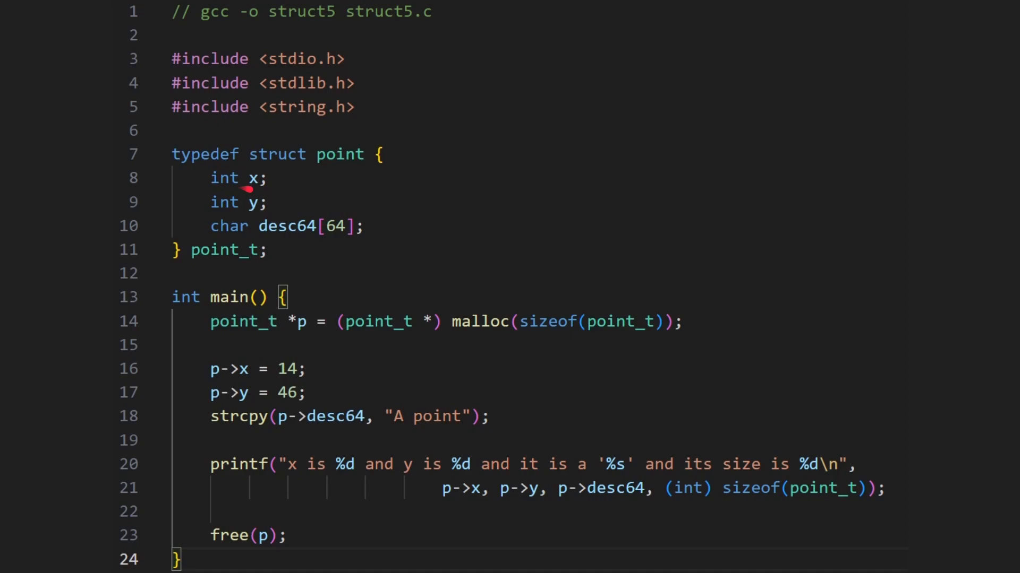
mouse_move(261, 183)
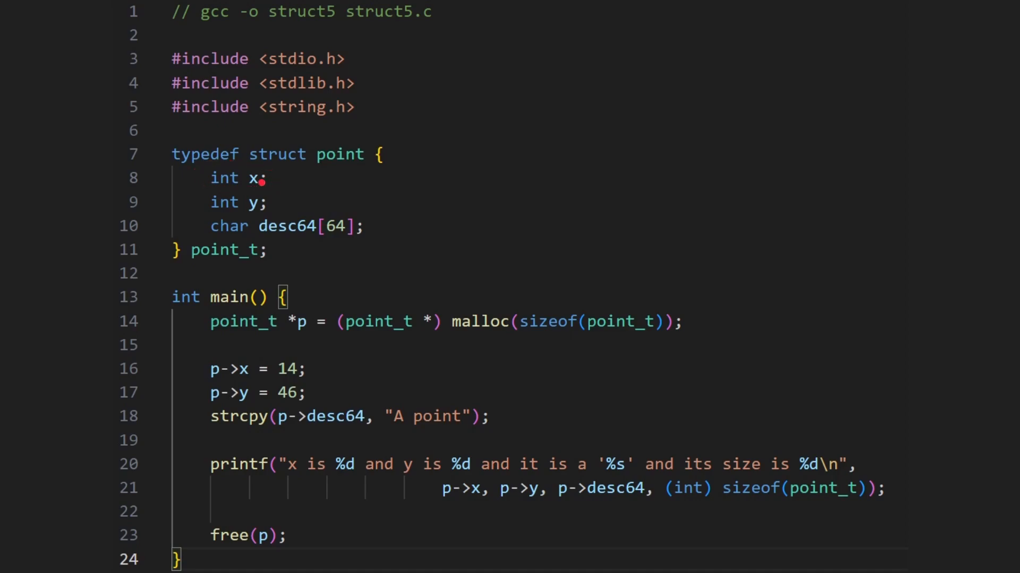
mouse_move(248, 202)
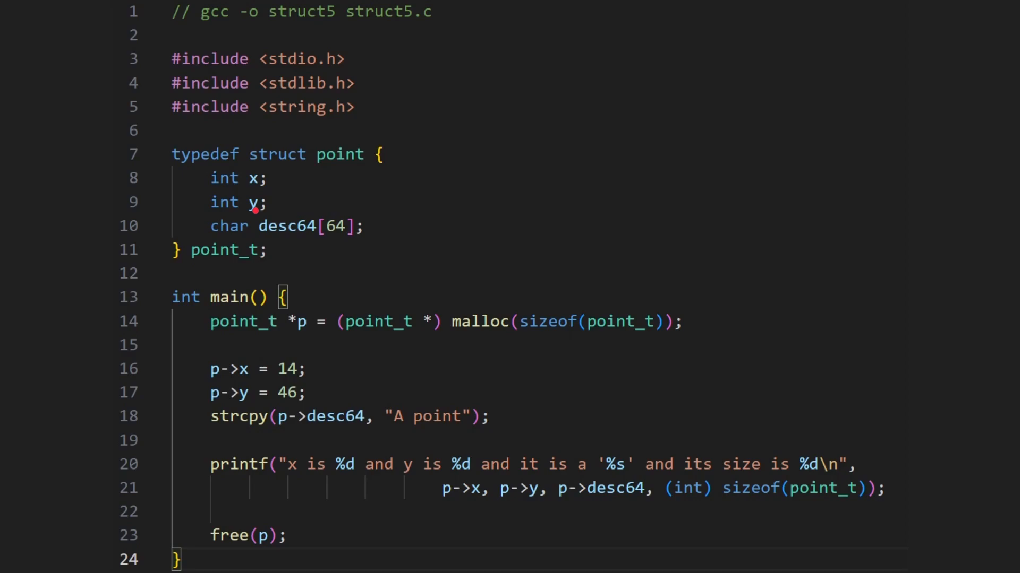
mouse_move(337, 240)
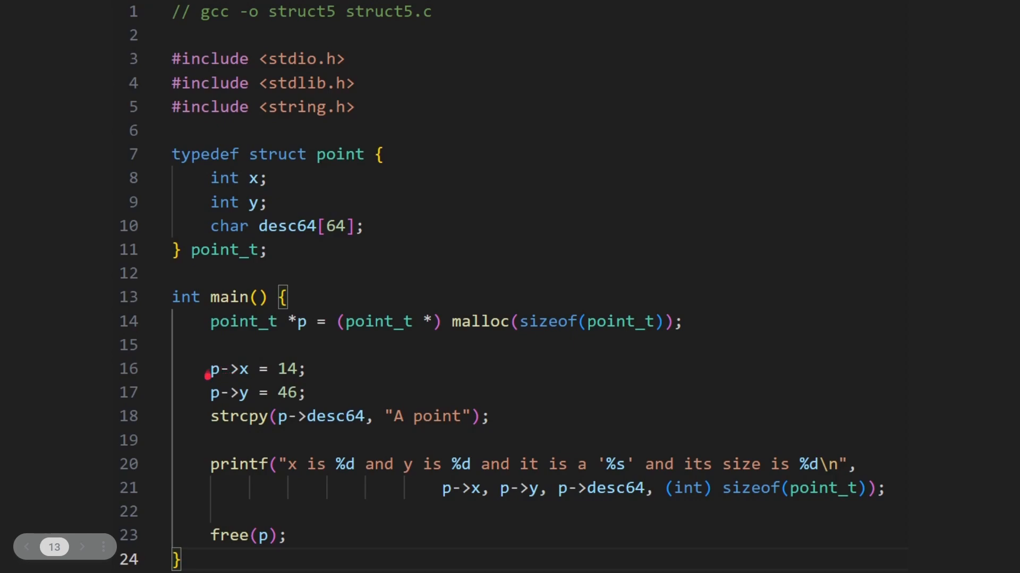
mouse_move(245, 375)
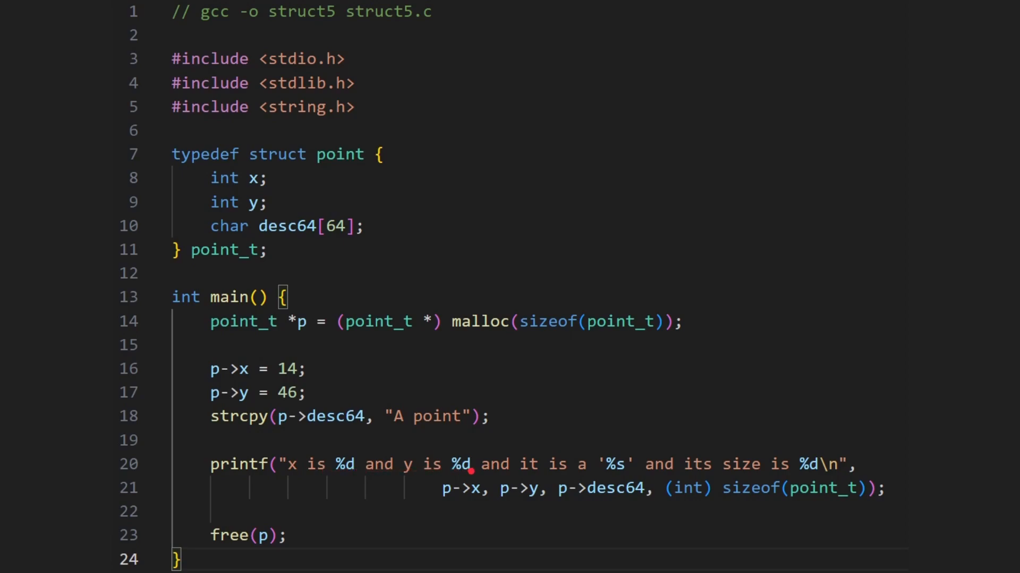
mouse_move(609, 476)
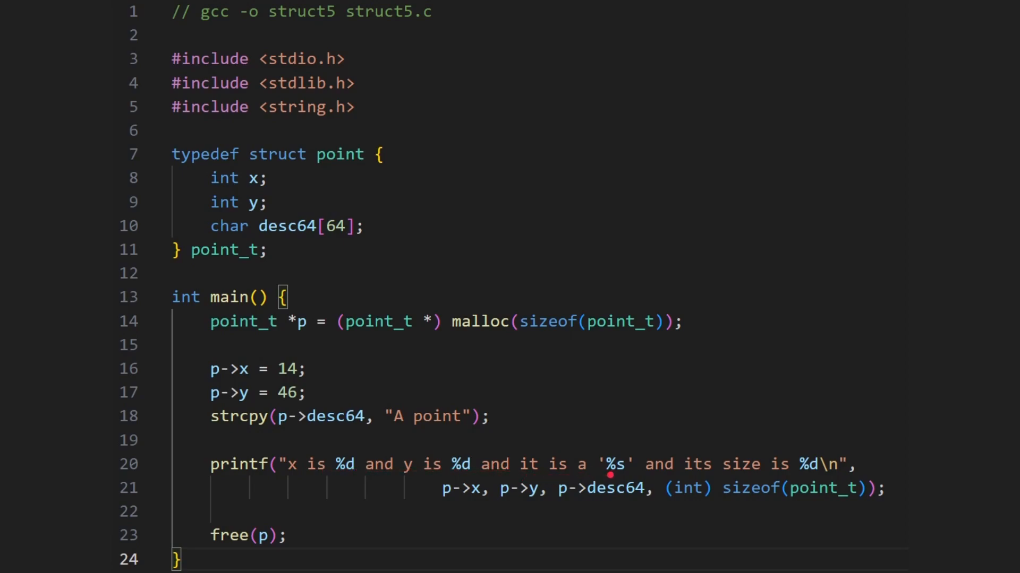
drag(383, 429, 494, 416)
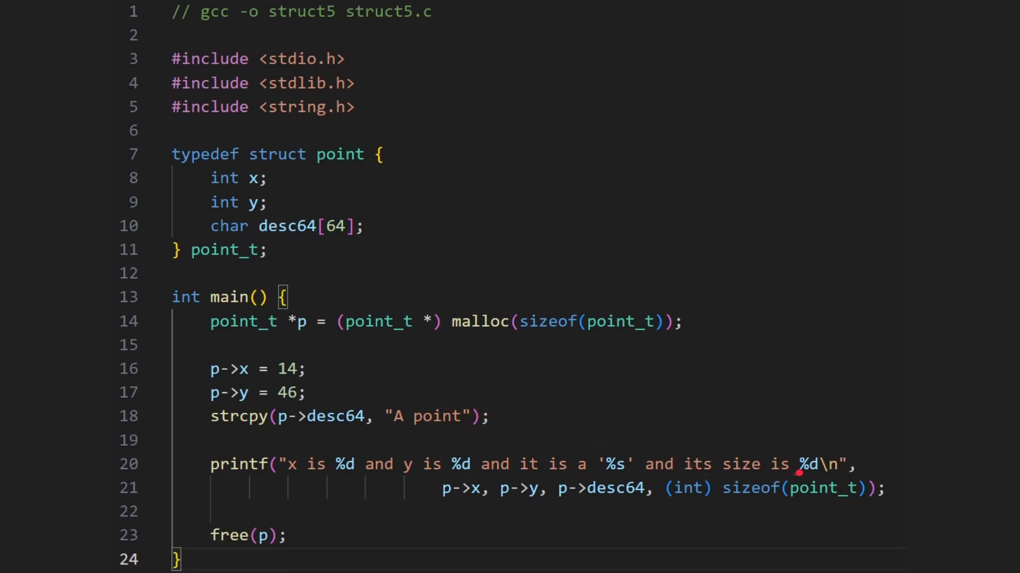
mouse_move(686, 488)
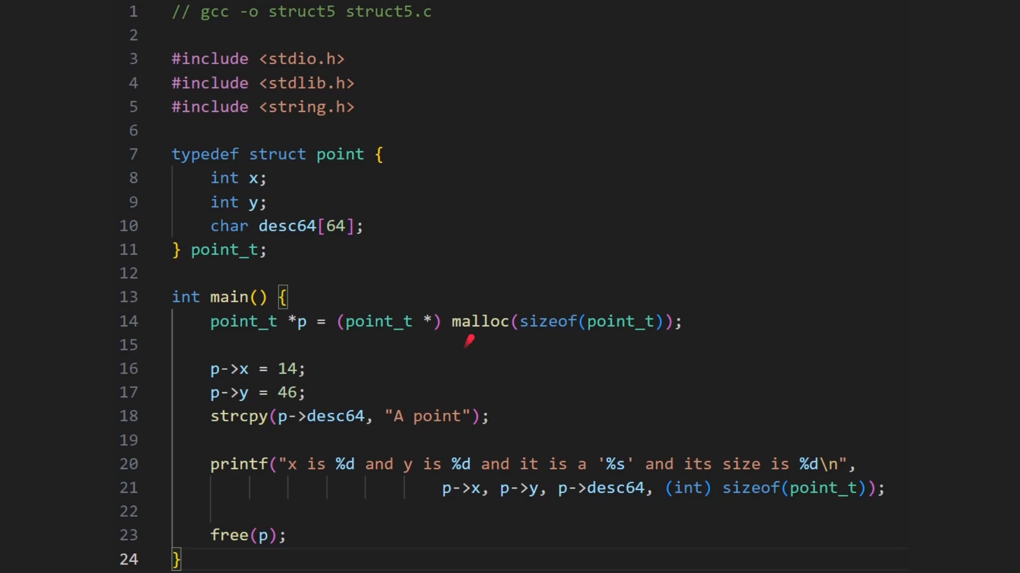
mouse_move(474, 322)
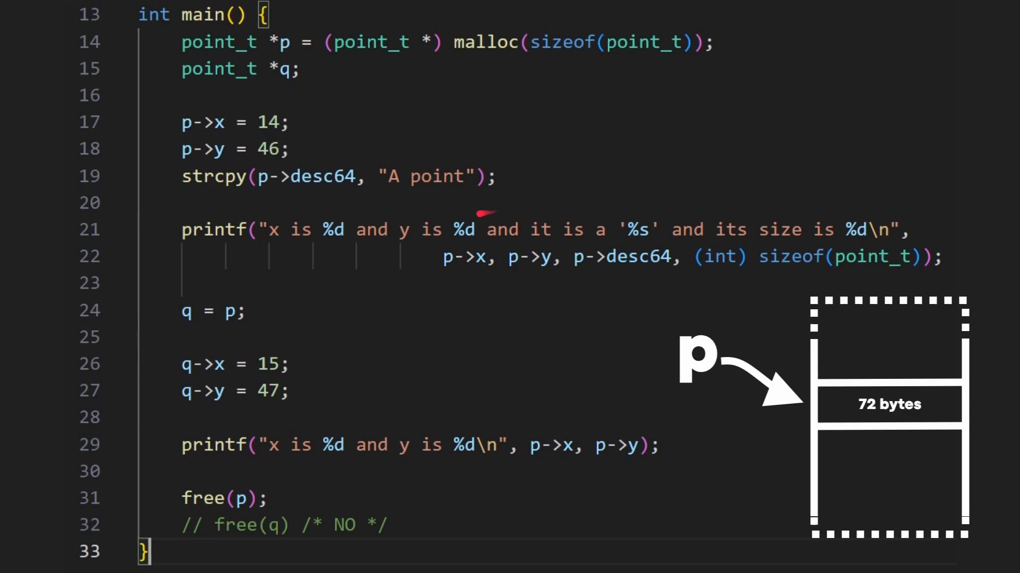
mouse_move(170, 321)
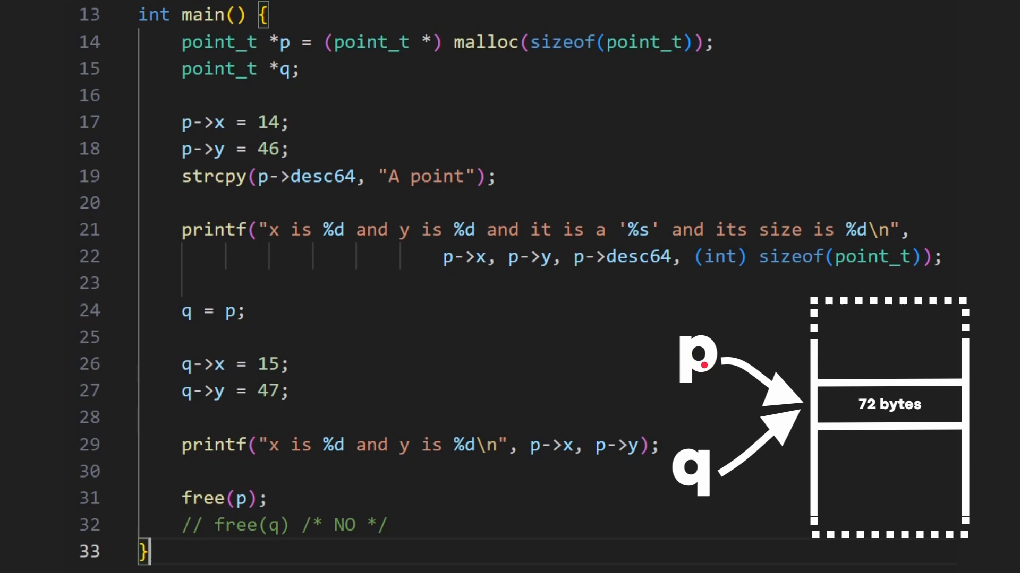
mouse_move(528, 385)
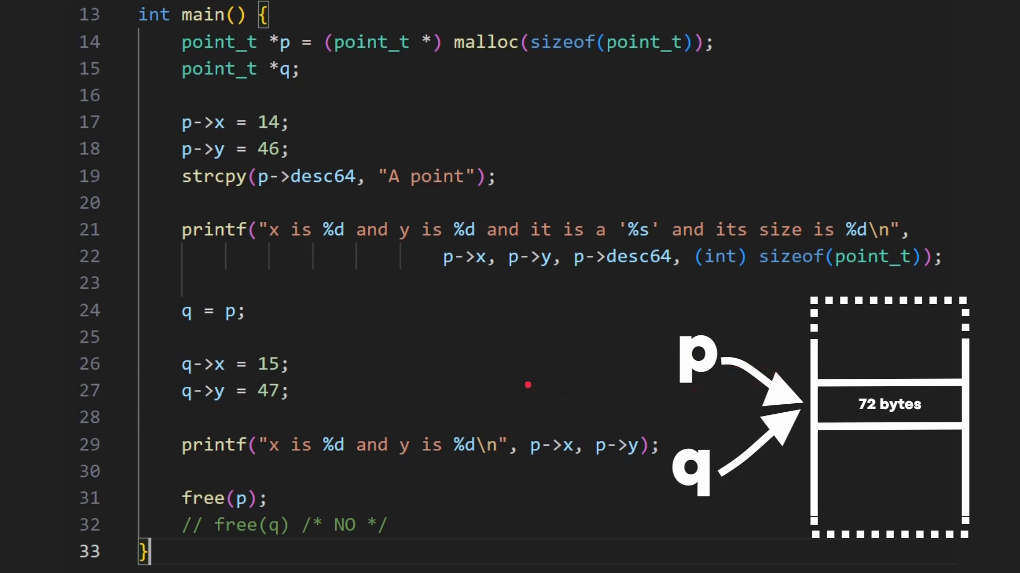
mouse_move(317, 399)
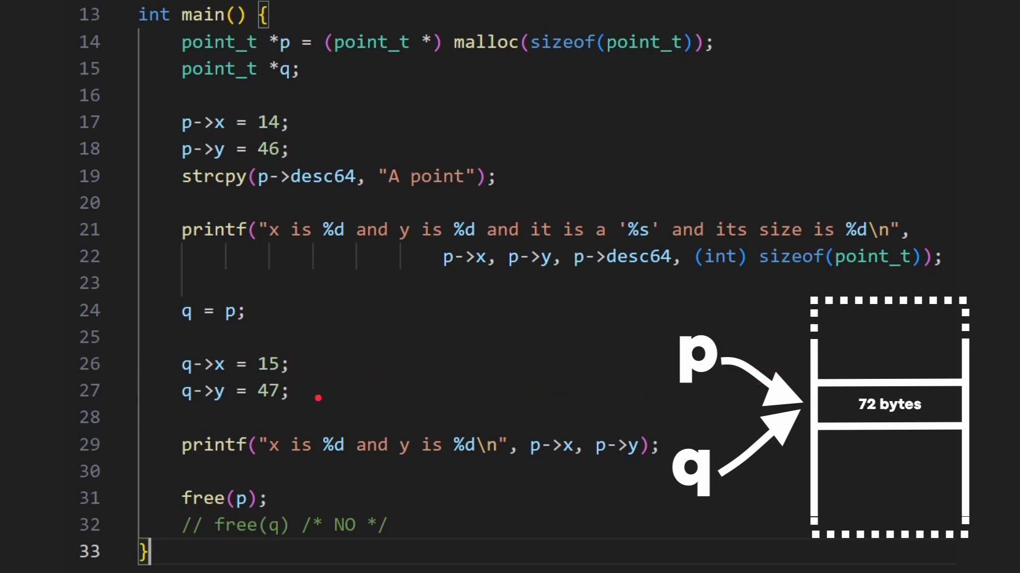
mouse_move(429, 239)
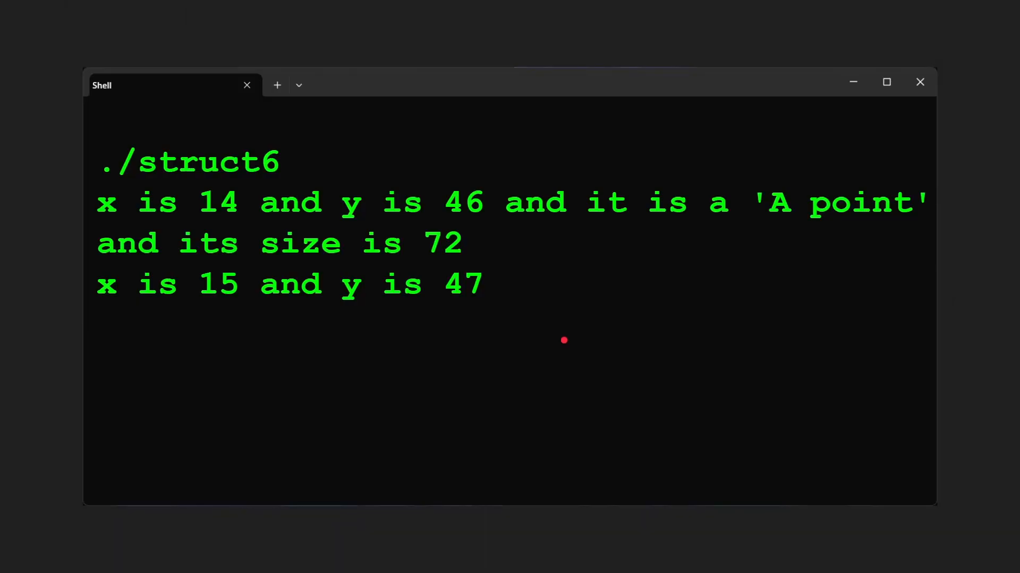
mouse_move(481, 214)
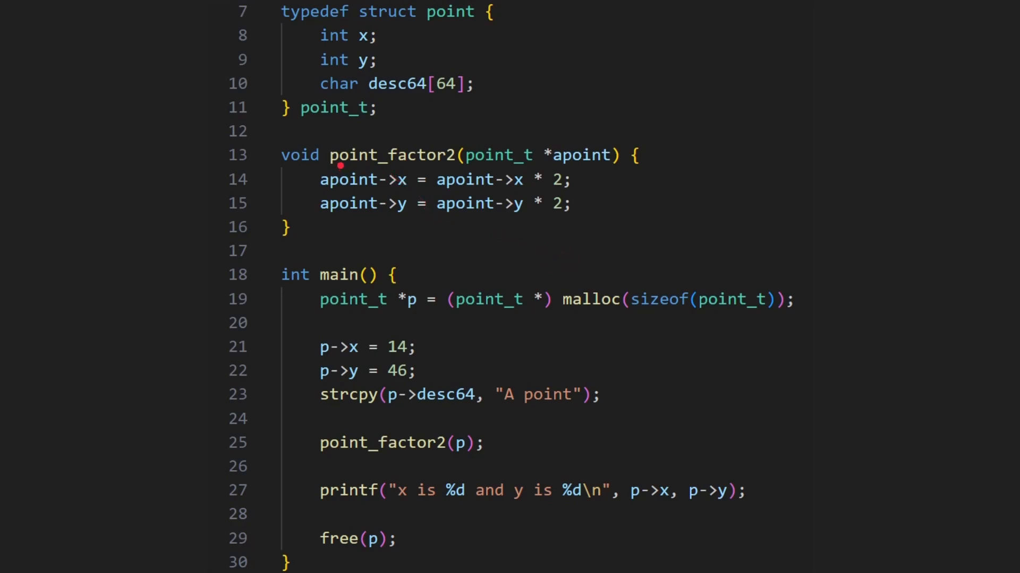
mouse_move(433, 162)
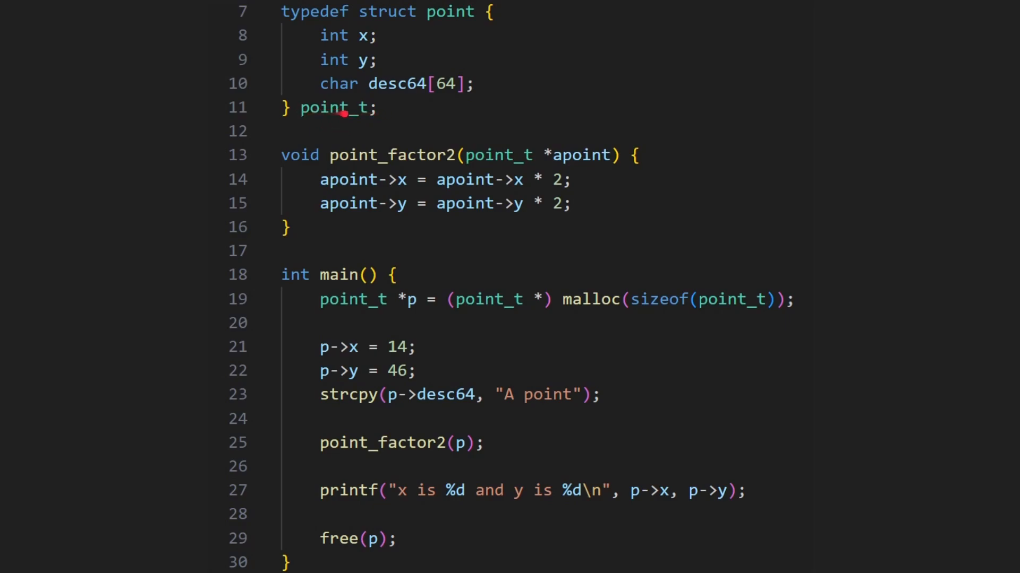
mouse_move(403, 185)
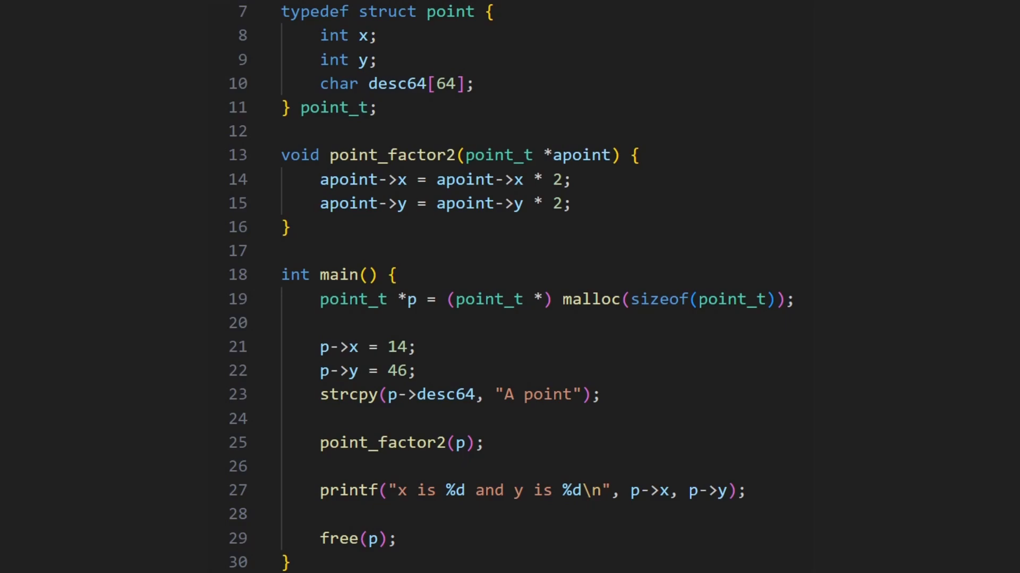
click(303, 443)
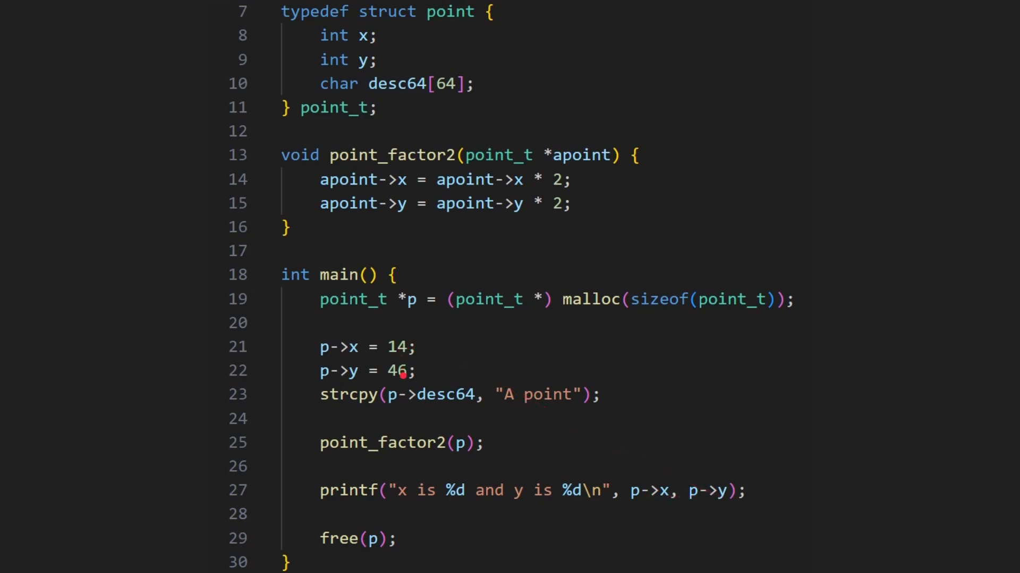
click(406, 348)
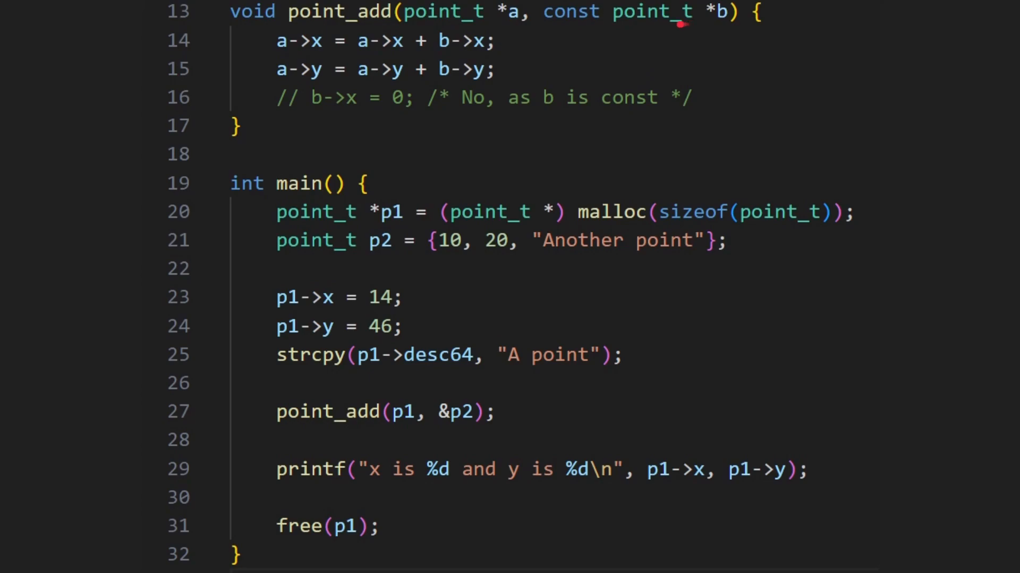
mouse_move(316, 49)
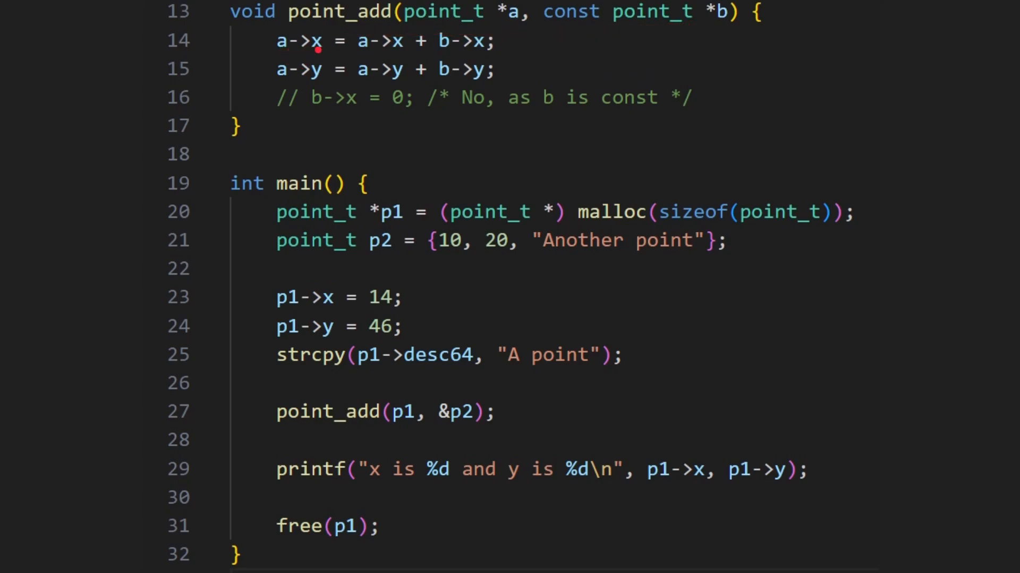
mouse_move(415, 52)
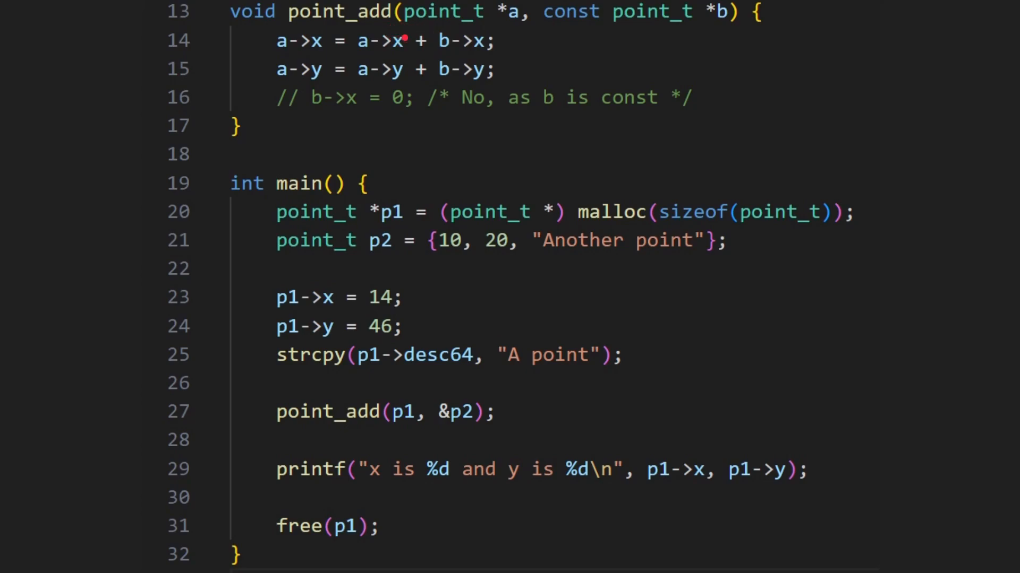
mouse_move(507, 26)
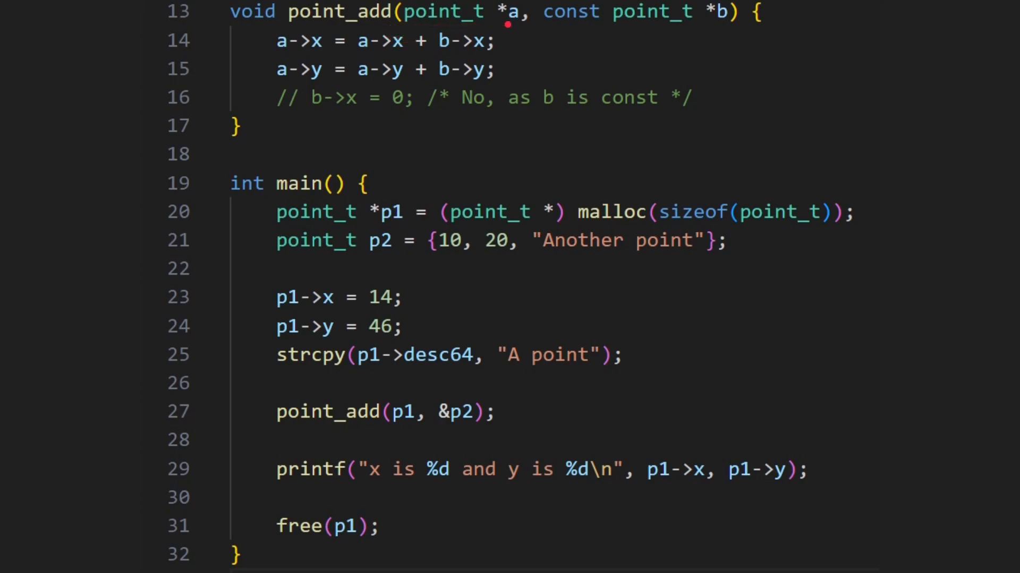
mouse_move(678, 35)
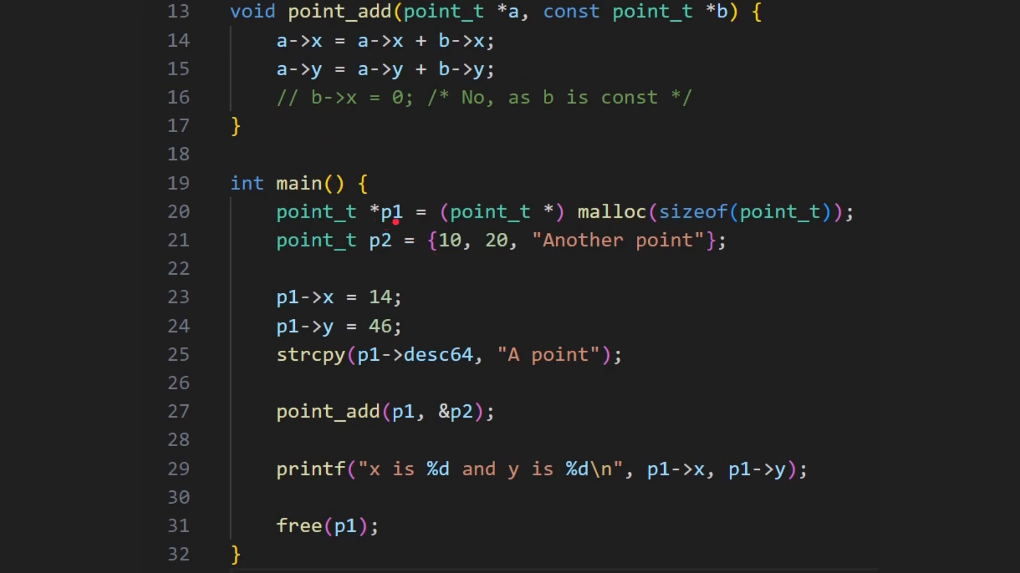
drag(455, 246, 728, 228)
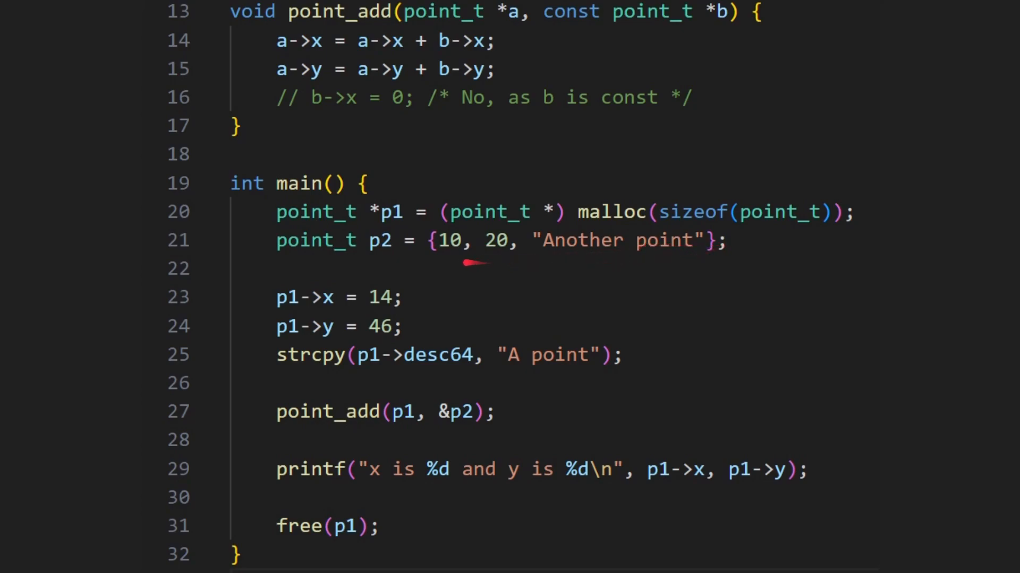
mouse_move(677, 248)
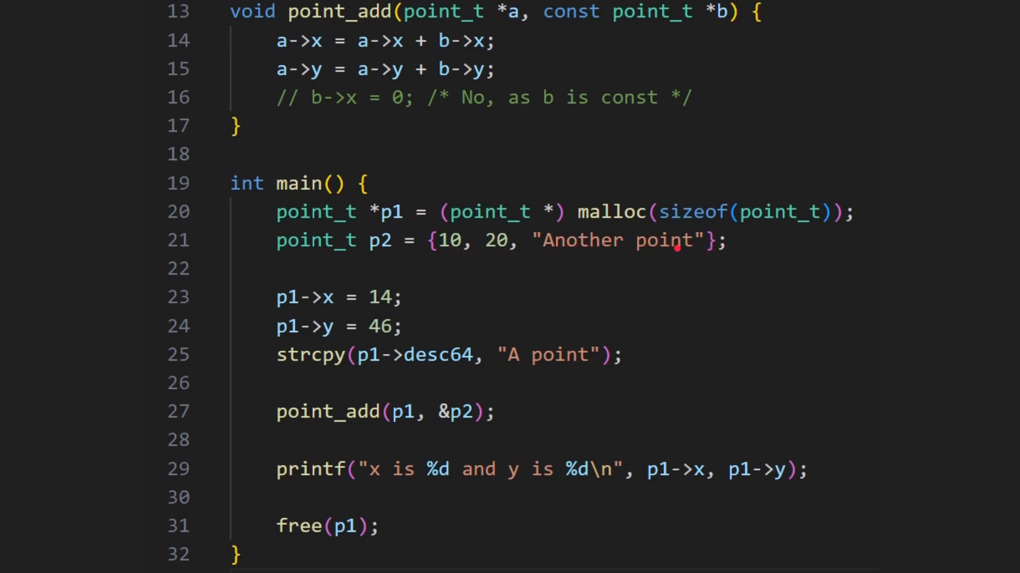
mouse_move(328, 315)
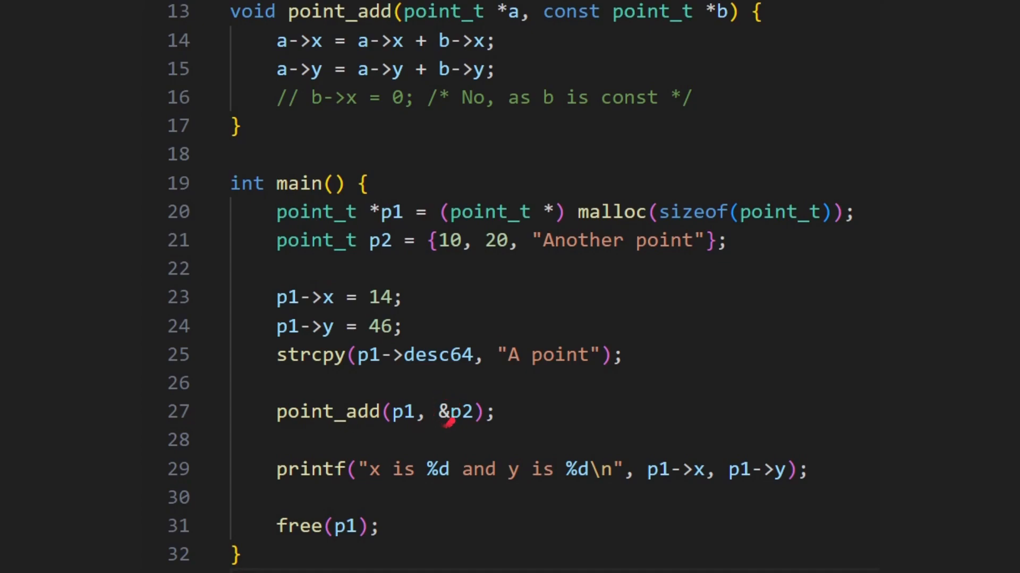
mouse_move(439, 431)
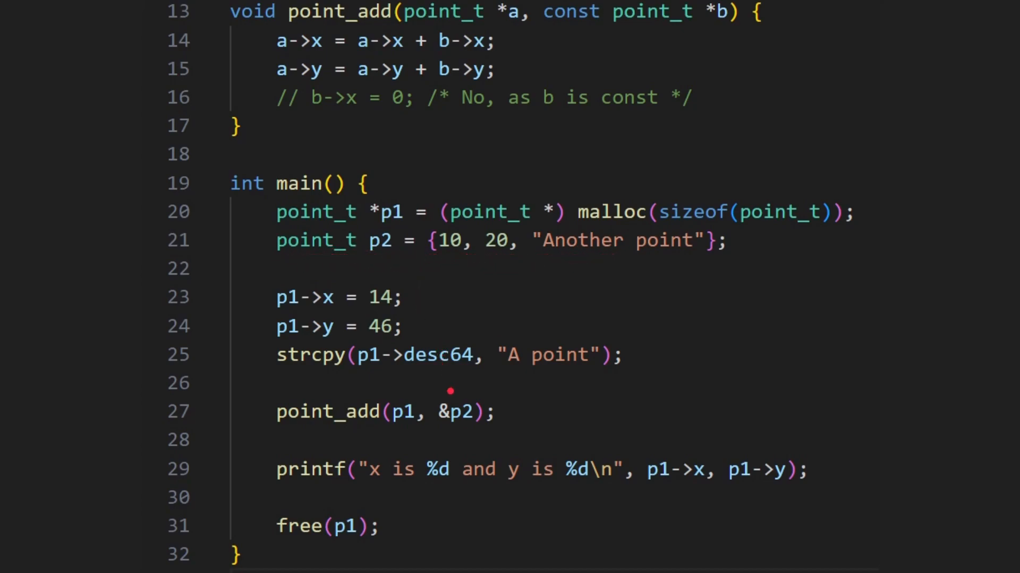
mouse_move(461, 403)
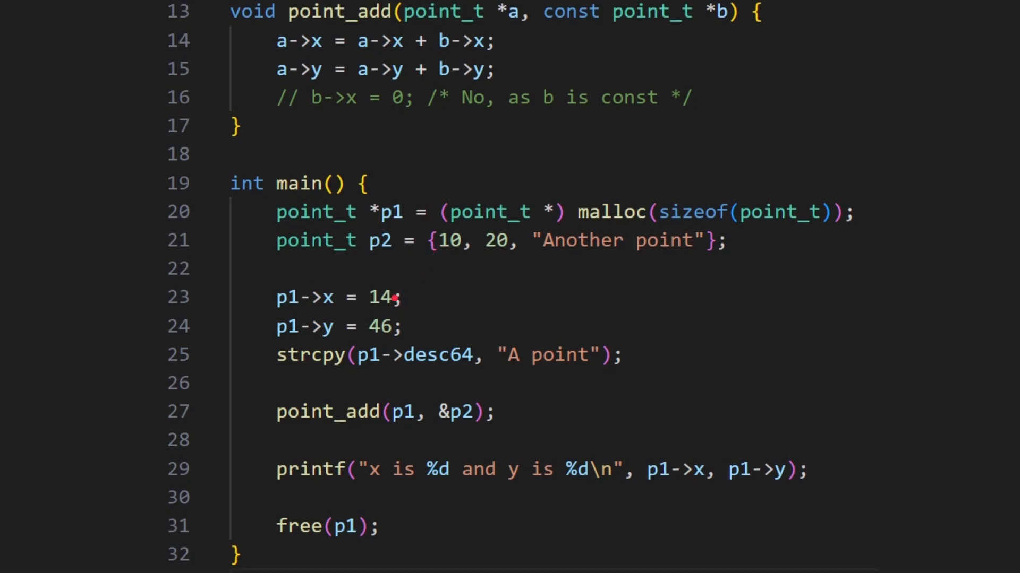
mouse_move(386, 351)
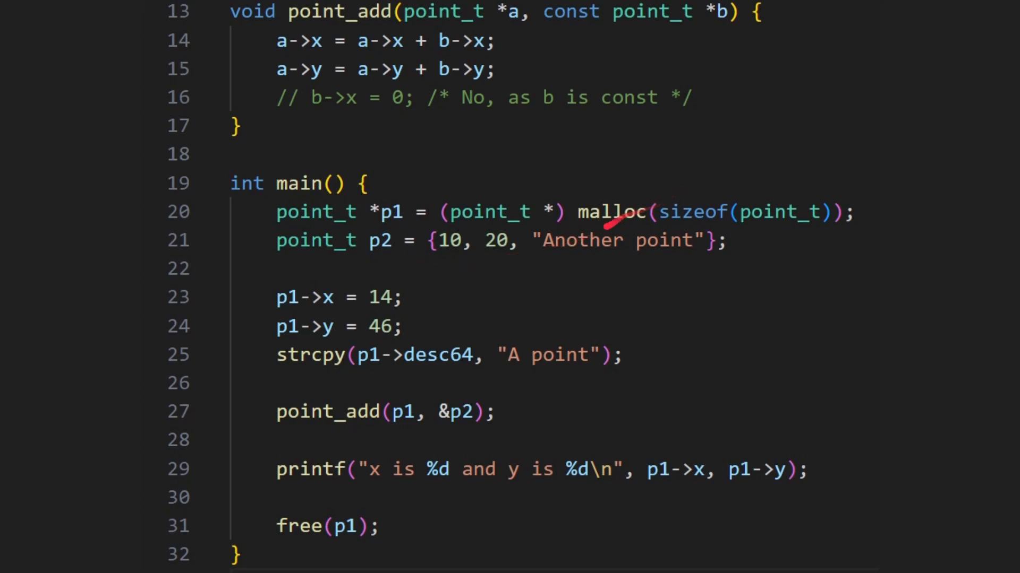
mouse_move(603, 225)
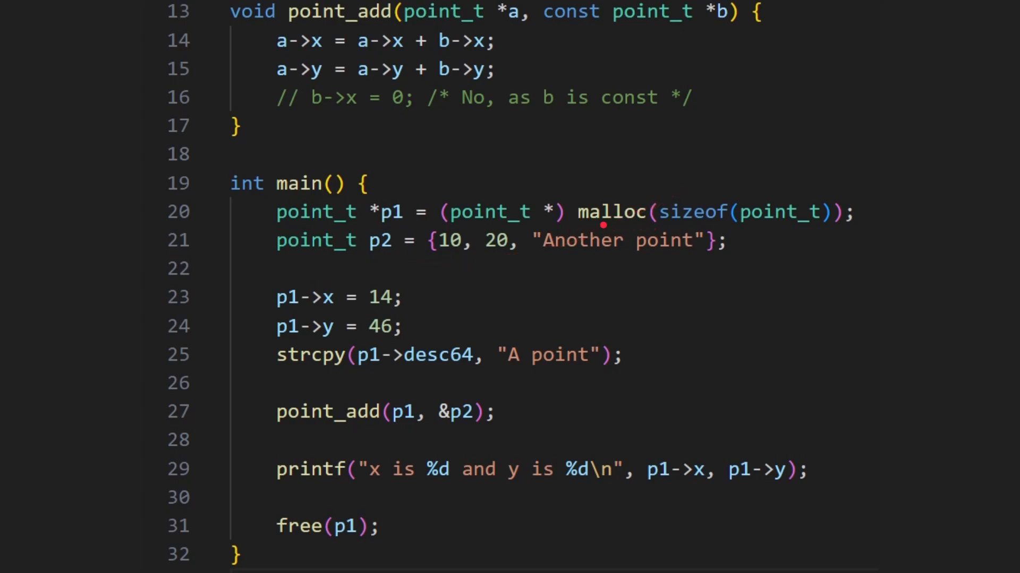
mouse_move(611, 371)
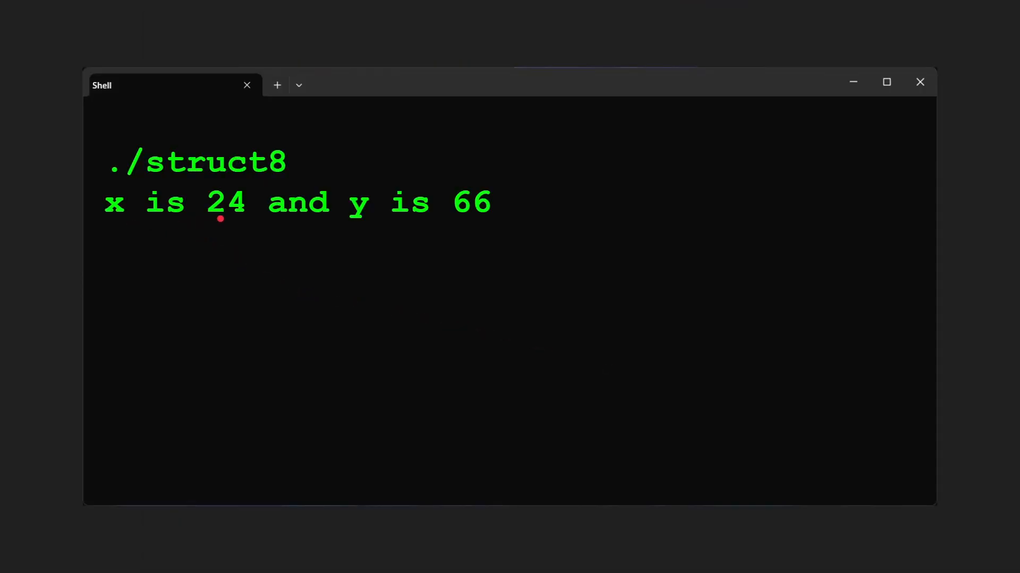
mouse_move(492, 220)
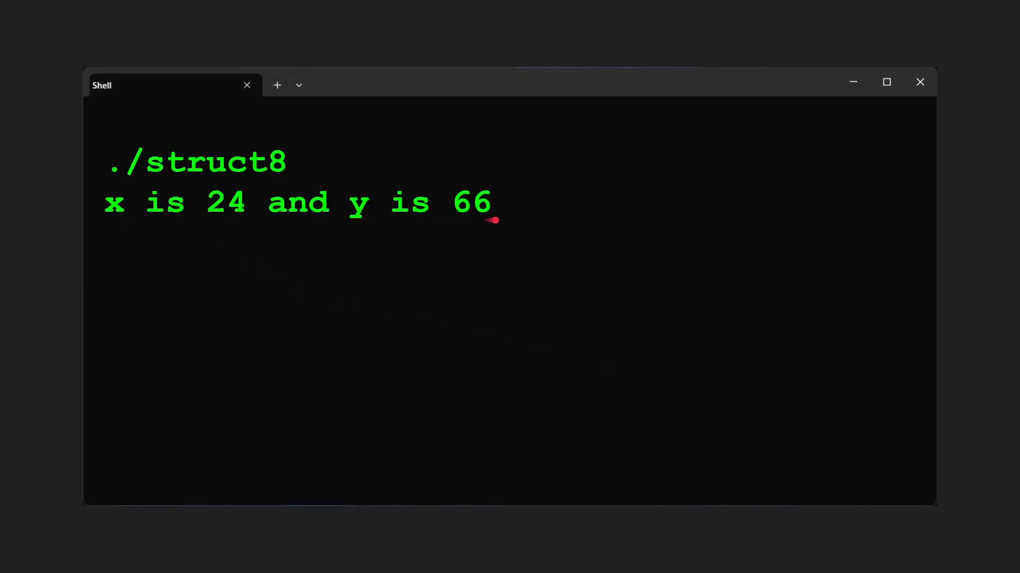